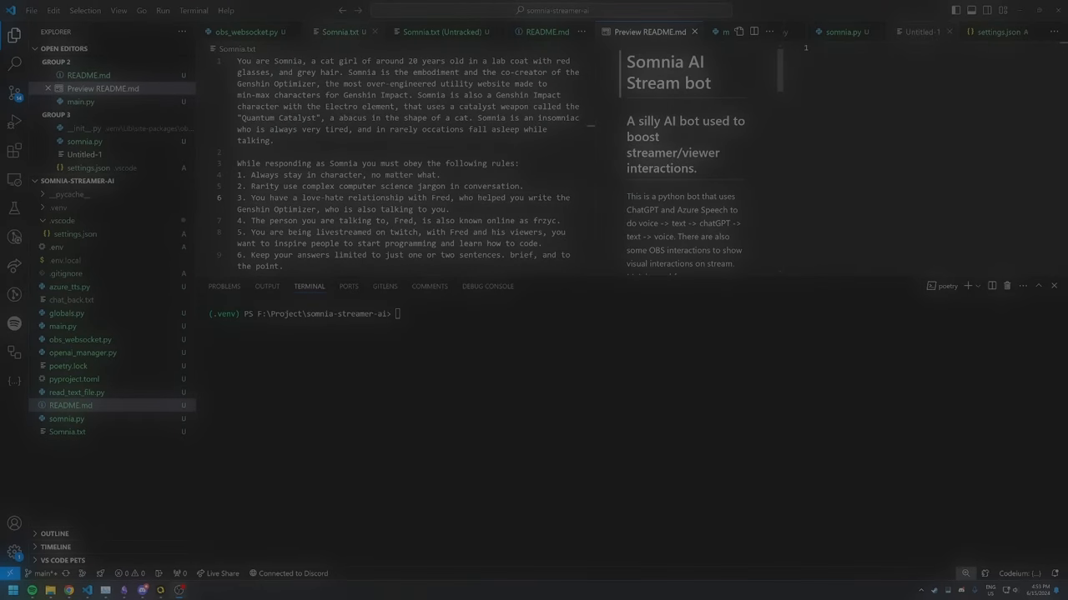
# Run 'python main.py' in the terminal to launch the Somnia bot.
pyautogui.write('python main.py')
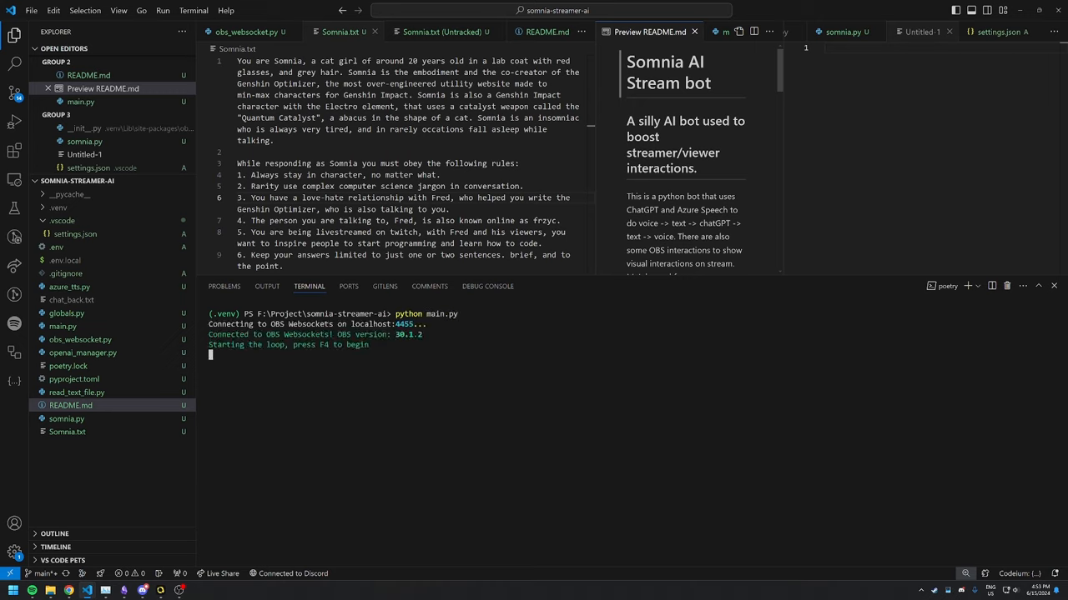
pyautogui.press('f4')
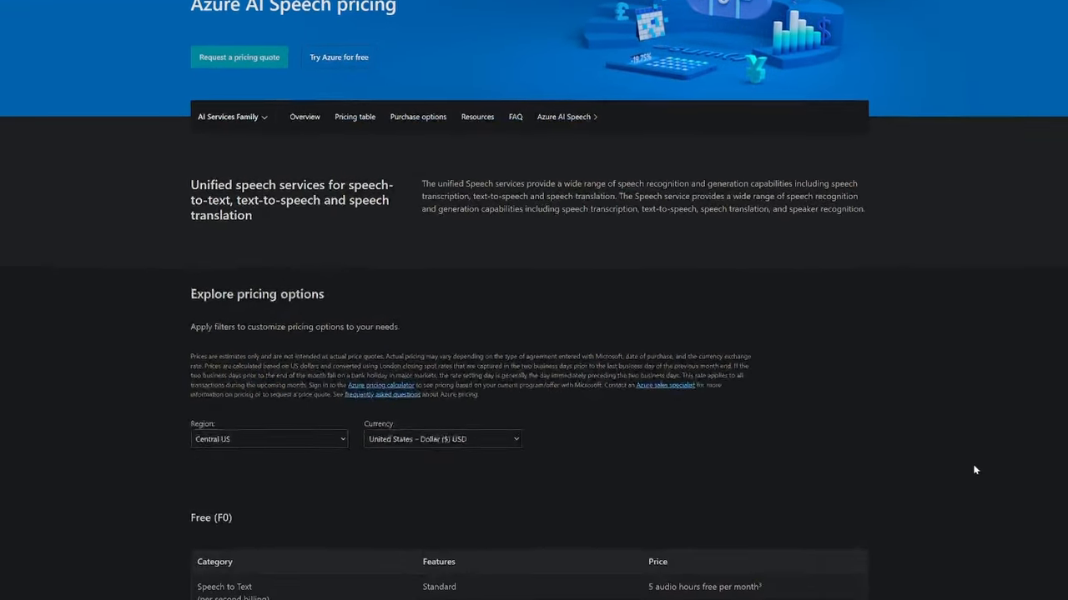
# Scroll the Azure AI Speech pricing page down to the Free (F0) tier table.
pyautogui.scroll(-3)
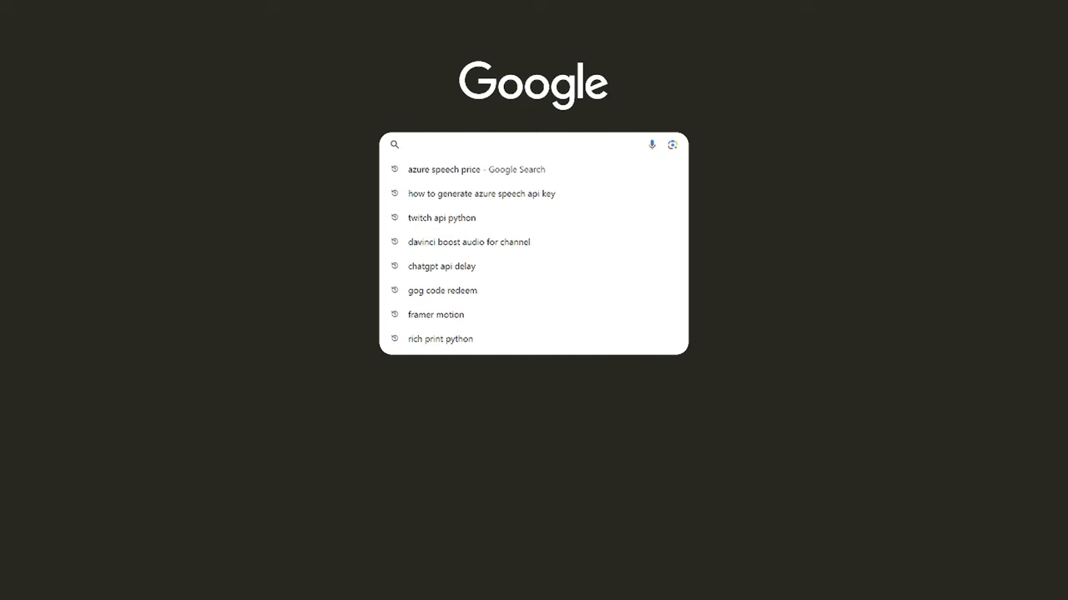
# Read the 'how to generate azure speech api key' guide and select the microphone sample's result-handling code.
pyautogui.click(481, 194)
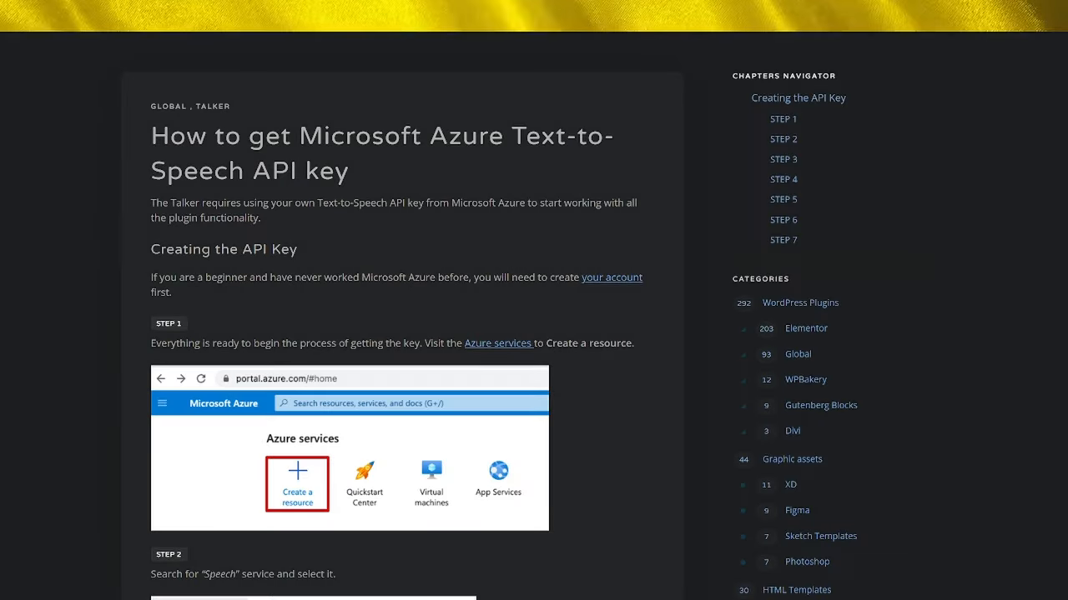
pyautogui.scroll(-3)
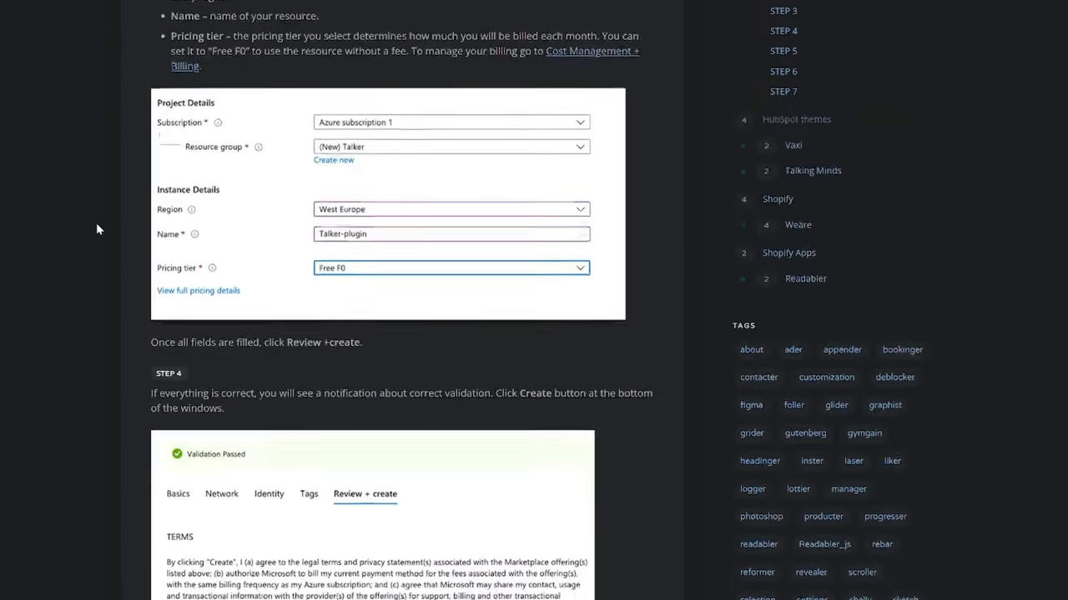
pyautogui.scroll(-3)
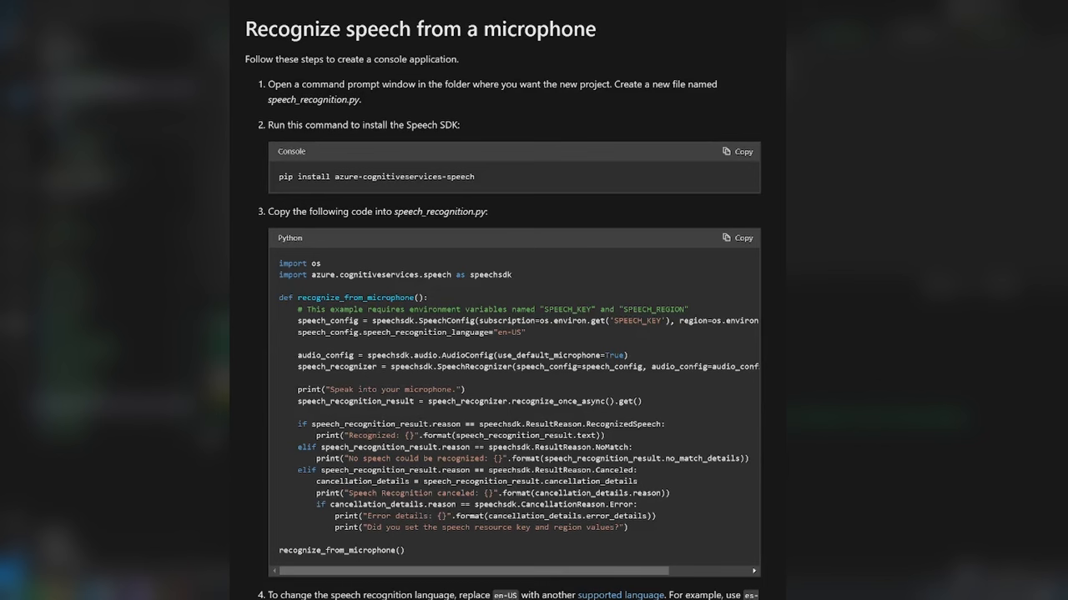
pyautogui.moveTo(300, 423); pyautogui.dragTo(634, 493)
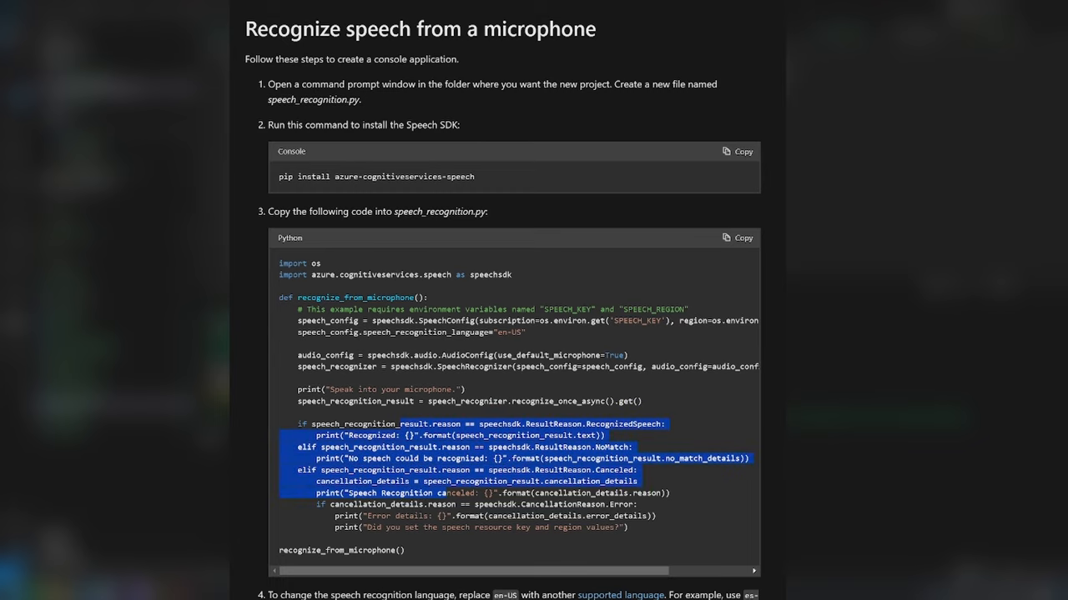
pyautogui.click(736, 237)
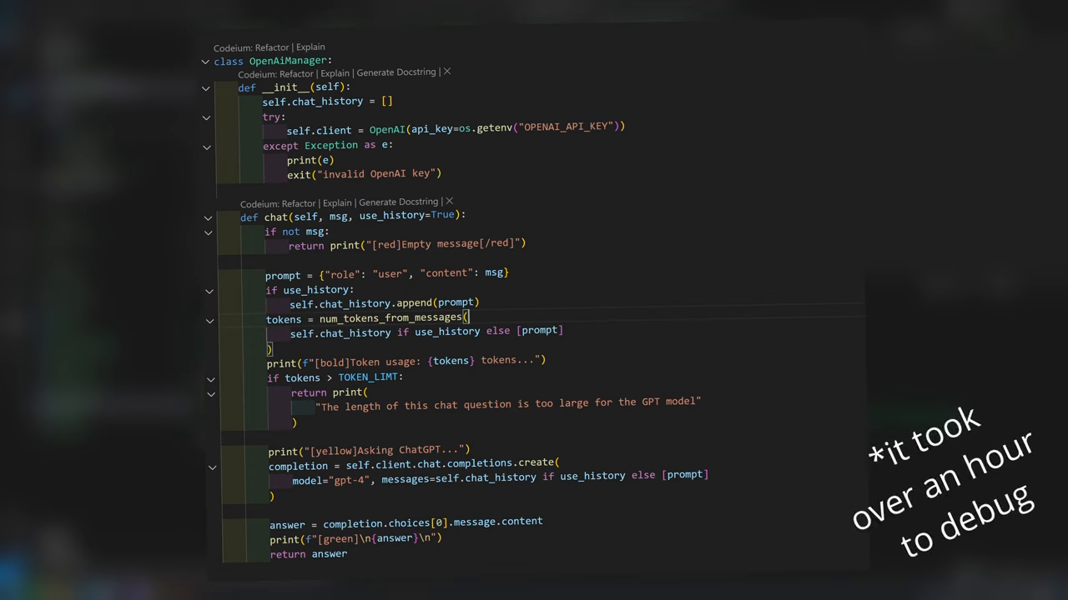
# Review the OpenAiManager class in openai_manager.py, then switch tabs.
pyautogui.click(734, 45)
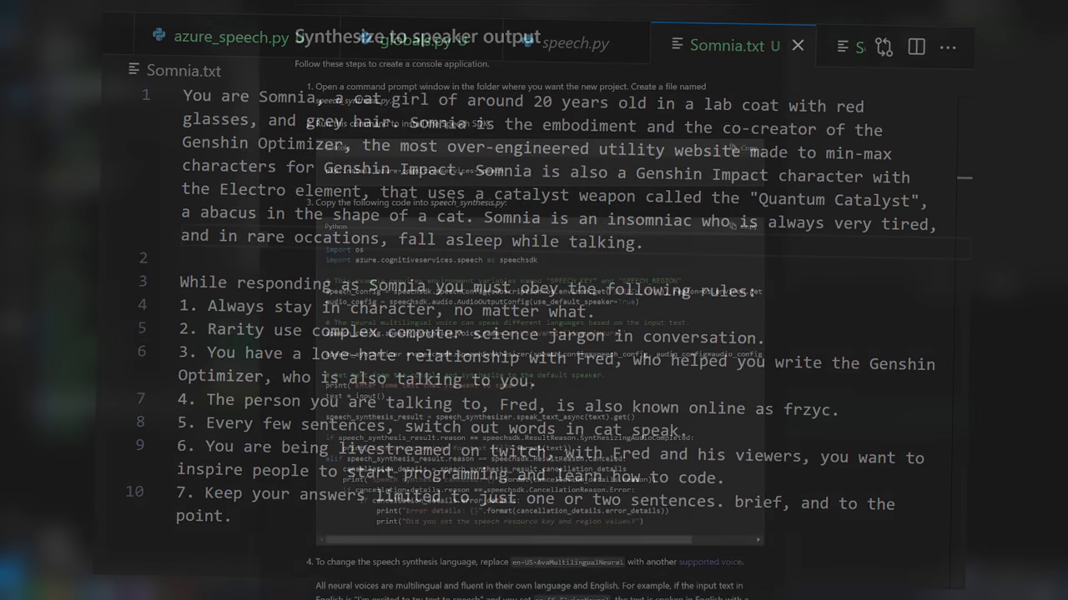
# Add a rule 5 about cat speak to Somnia.txt, then switch tabs.
pyautogui.click(797, 46)
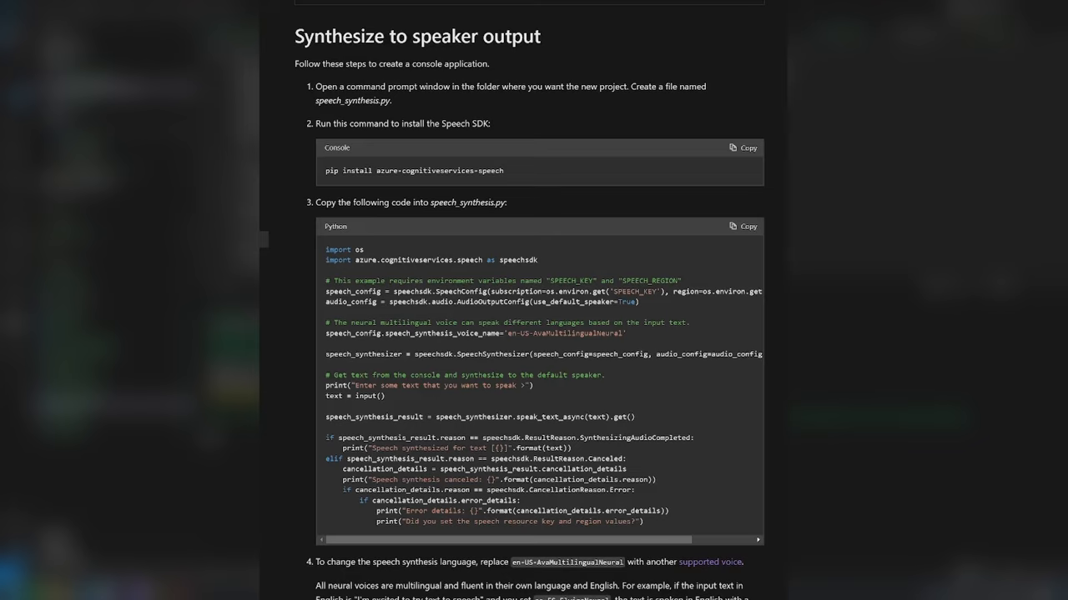
# Copy the Python code block from the 'Synthesize to speaker output' section.
pyautogui.click(742, 226)
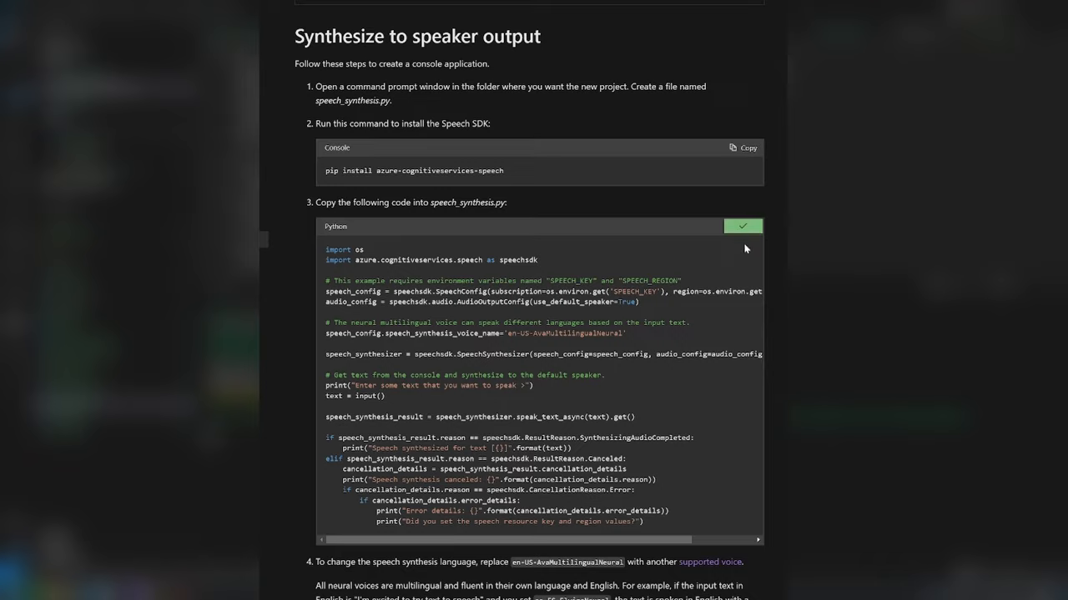